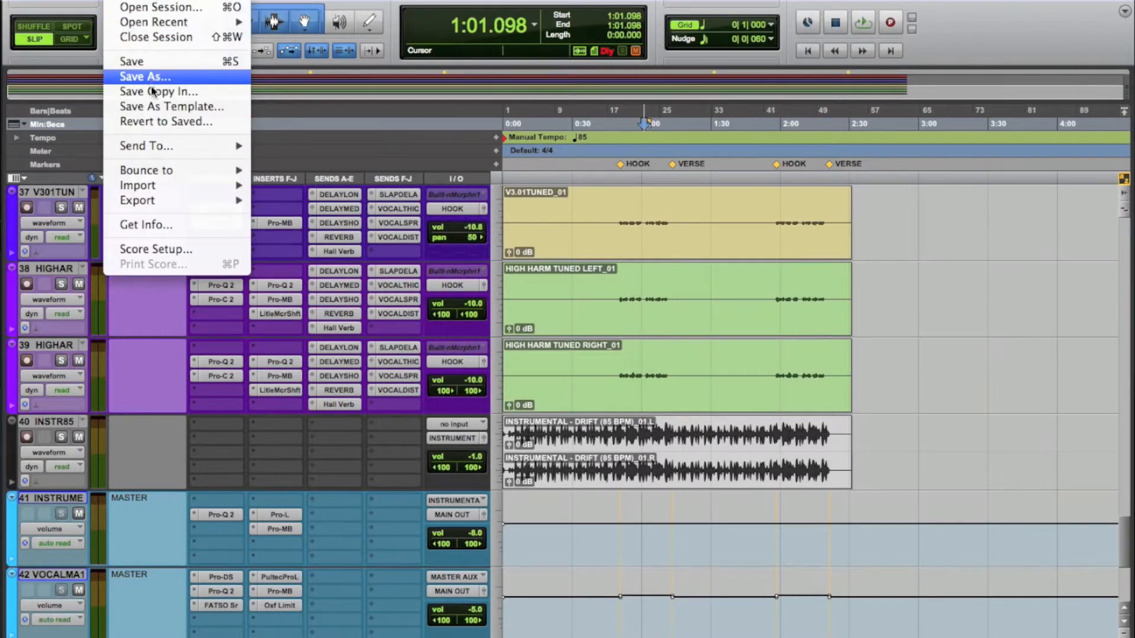
mouse_move(157, 91)
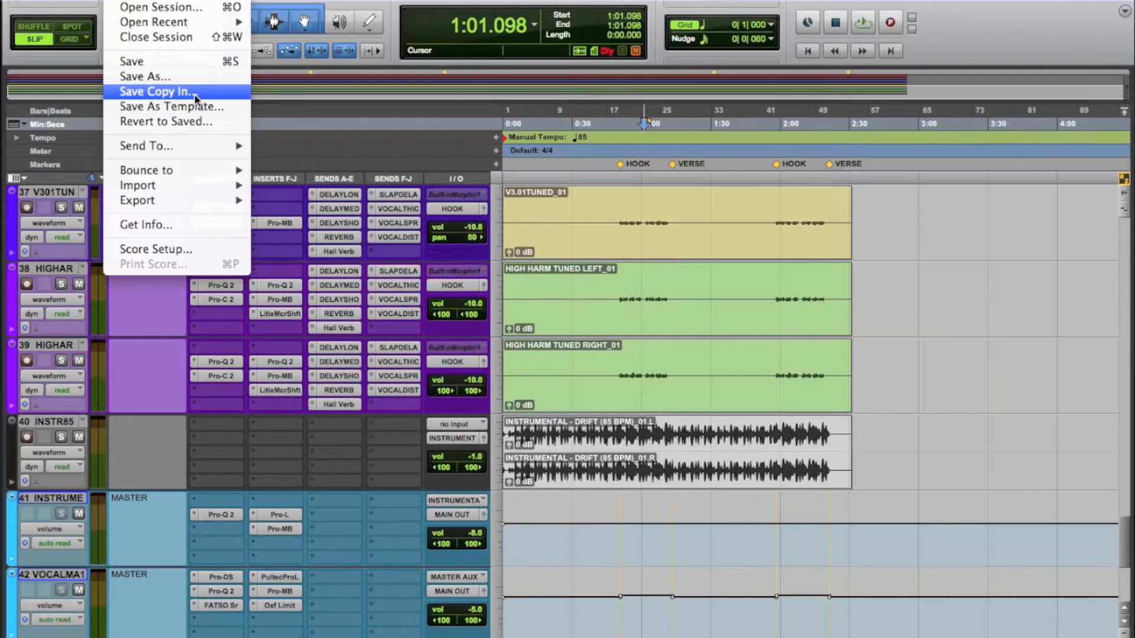
Bring up the Save Copy In options for the open mix session.
click(156, 92)
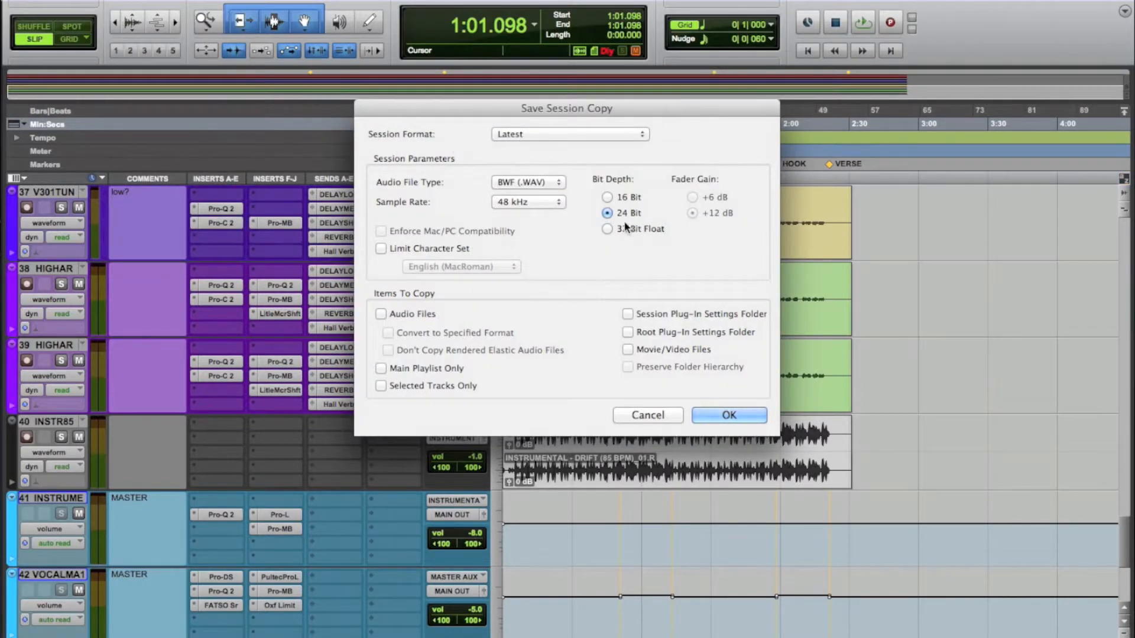
mouse_move(514, 168)
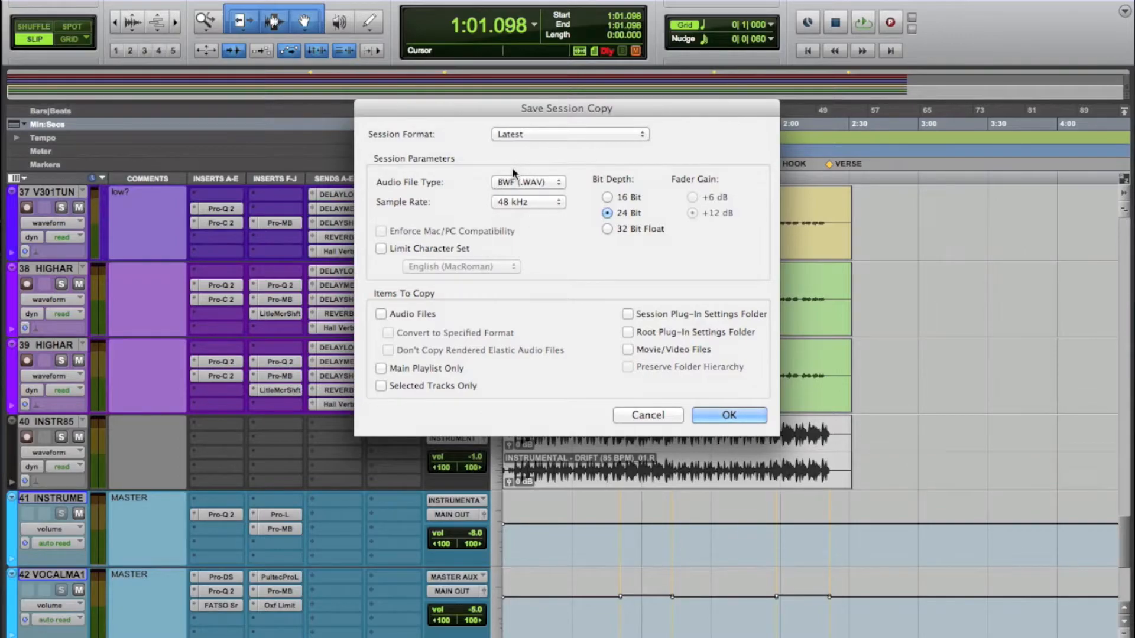
mouse_move(546, 211)
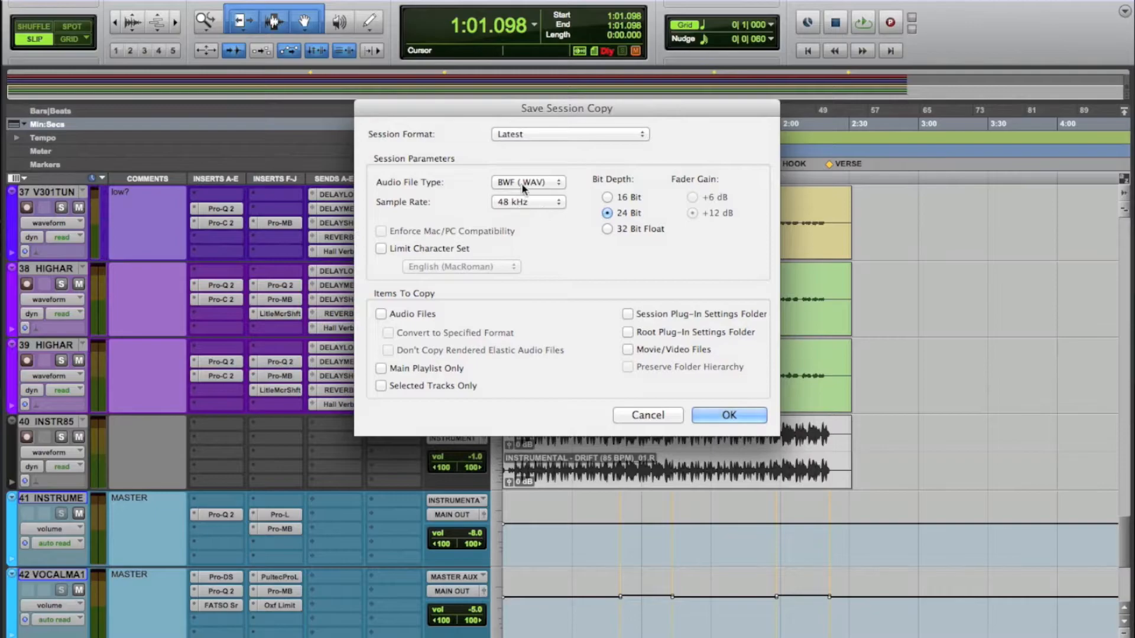
mouse_move(607, 220)
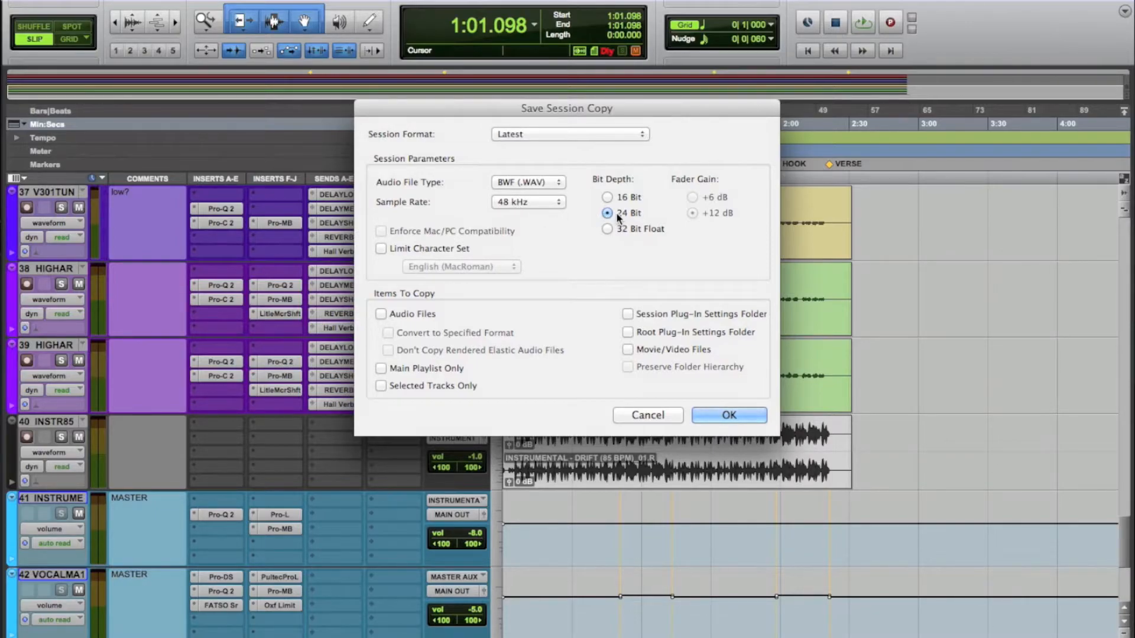
mouse_move(542, 189)
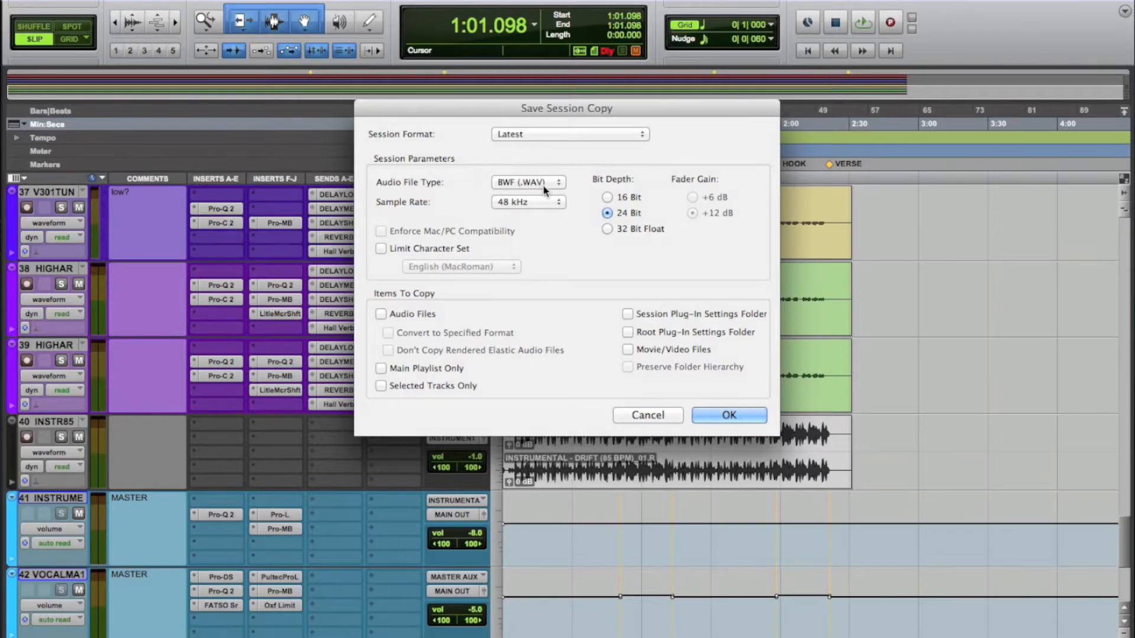
mouse_move(593, 191)
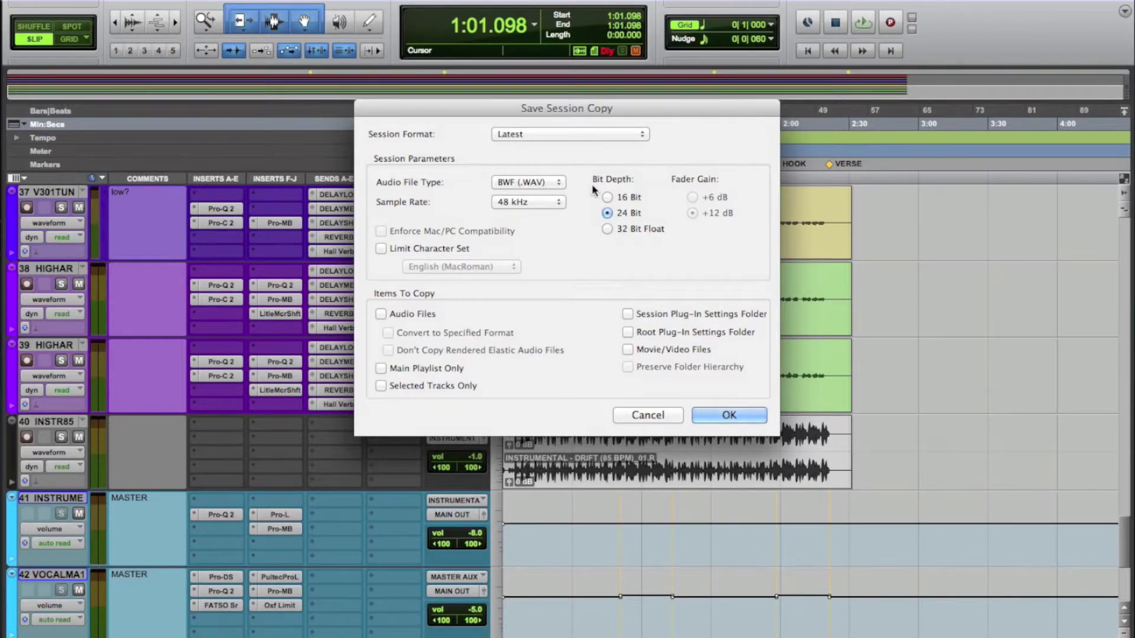
click(568, 133)
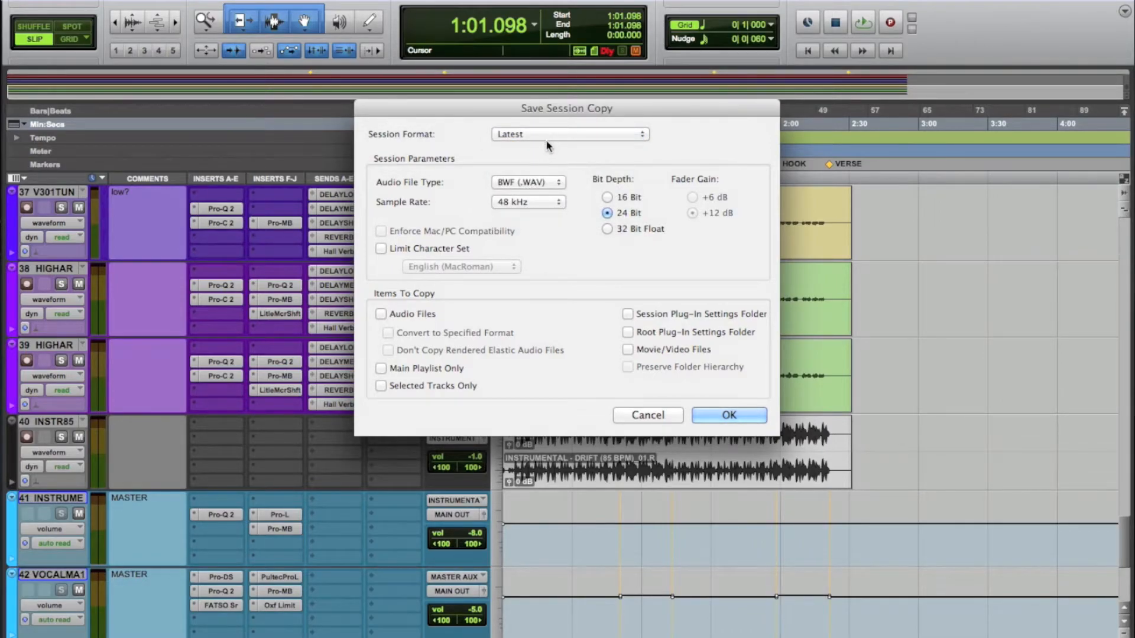
mouse_move(440, 330)
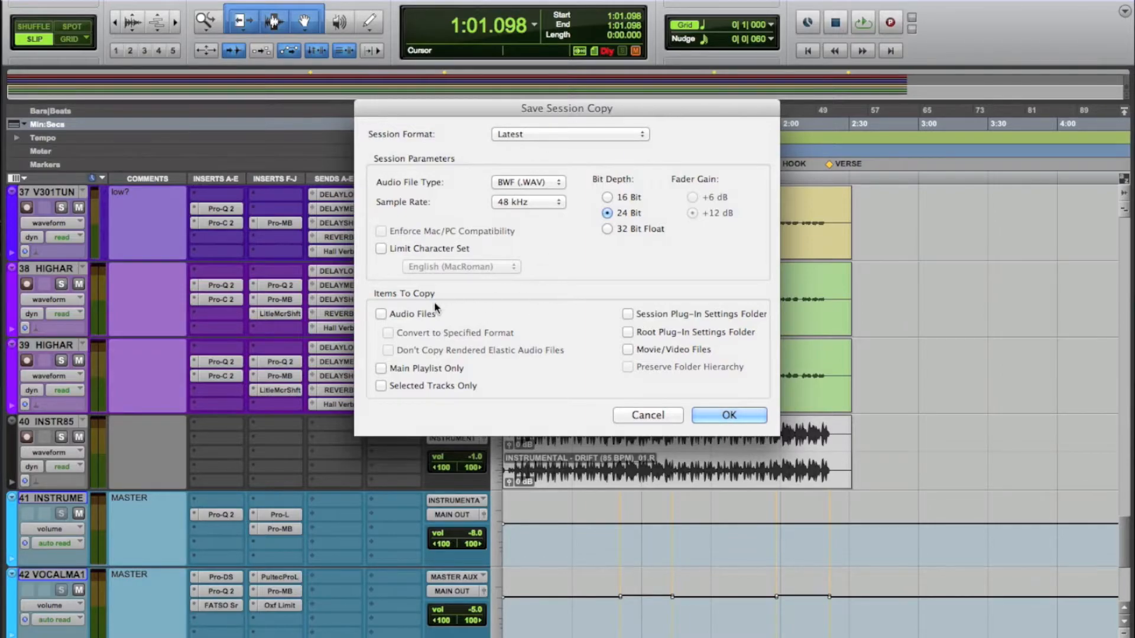
Include Audio Files in the items to copy and confirm the copy settings.
click(381, 314)
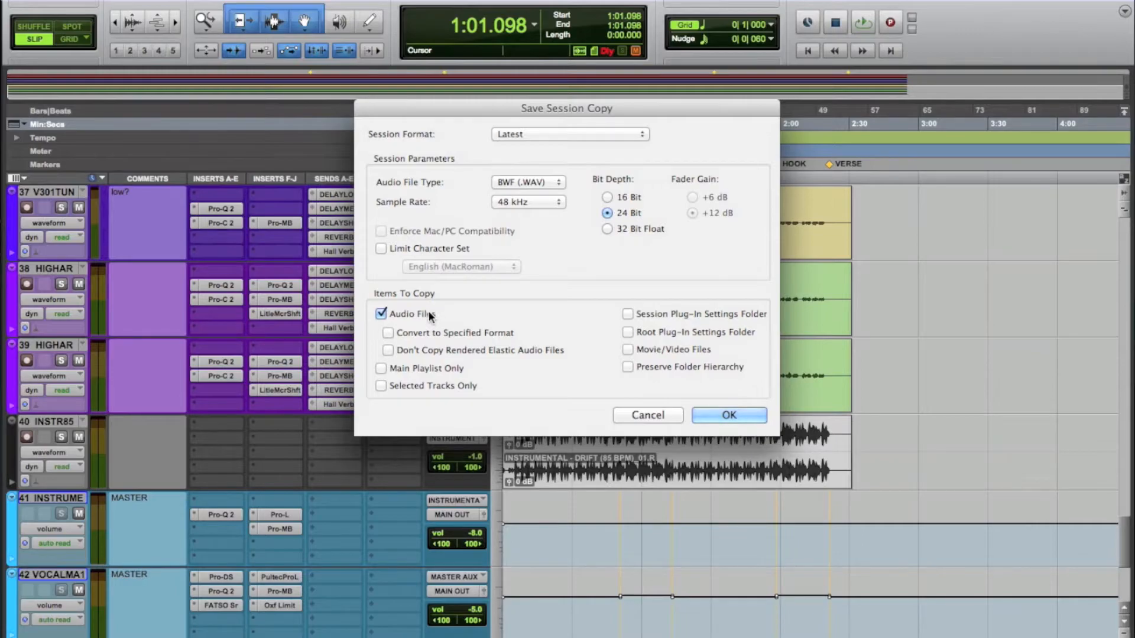
mouse_move(420, 318)
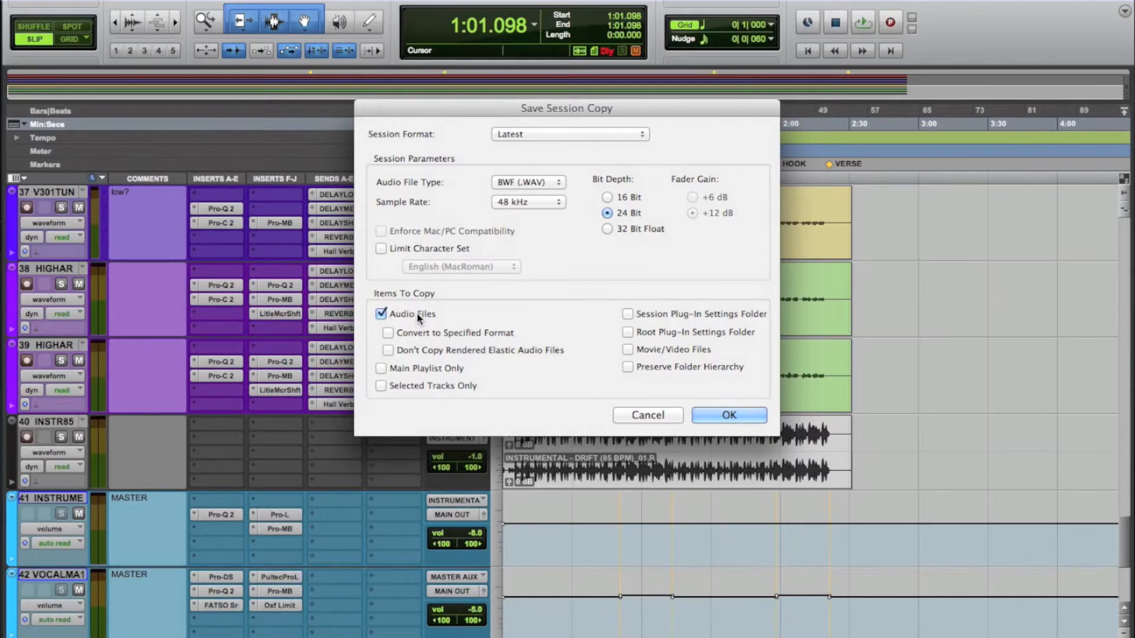
mouse_move(411, 372)
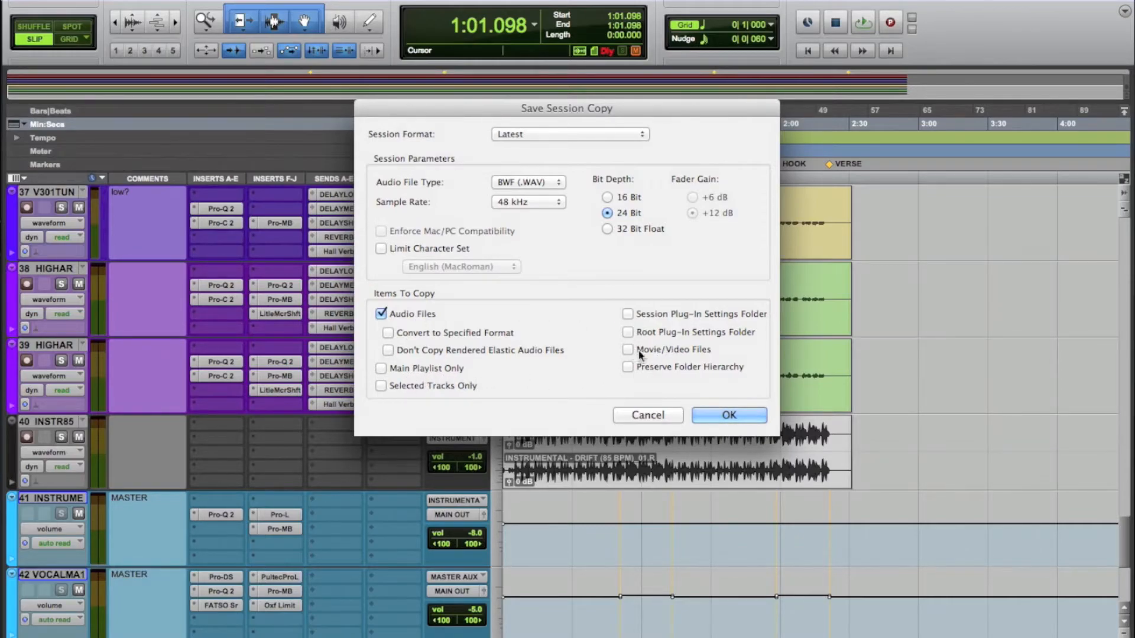
mouse_move(436, 398)
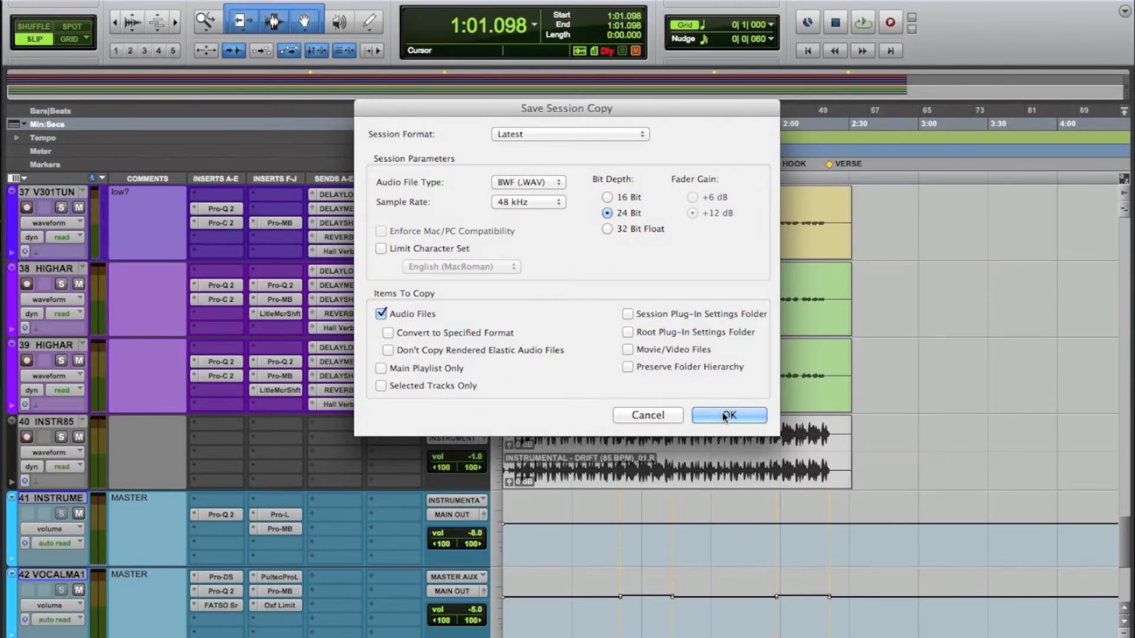
click(728, 415)
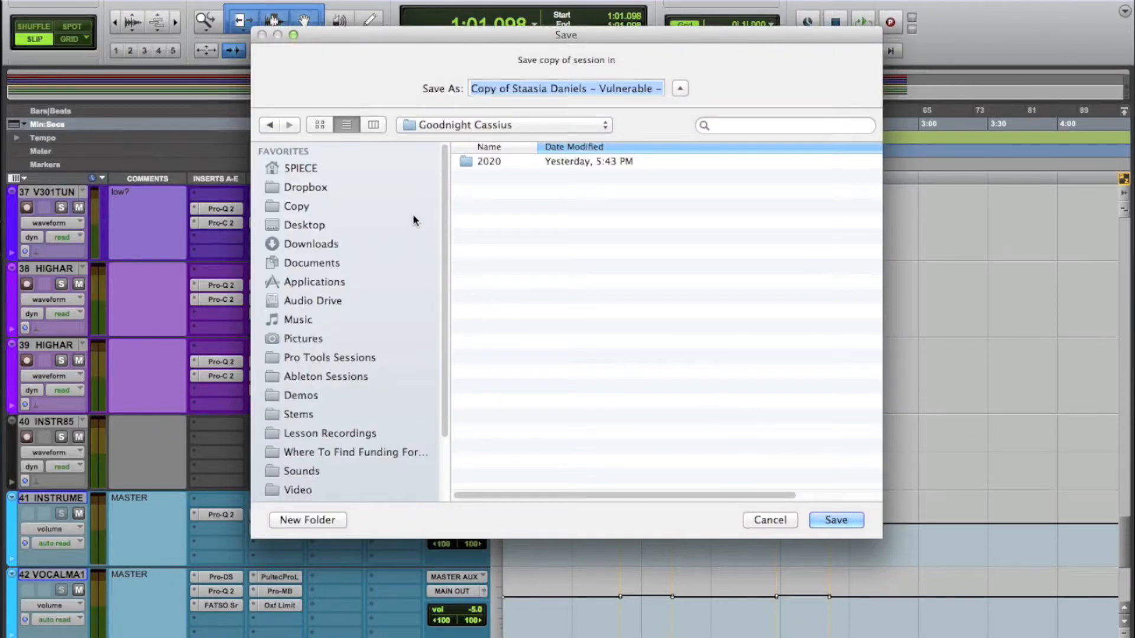
Save the session copy to the Desktop with the name ending '– Vulnerable (Master)'.
click(305, 224)
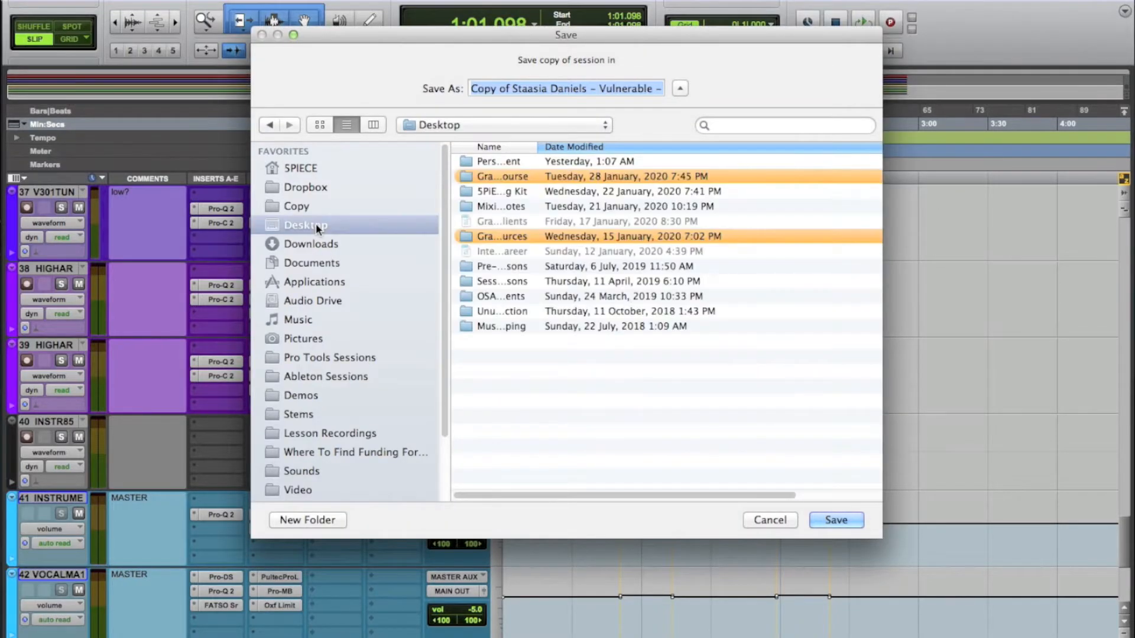
mouse_move(577, 152)
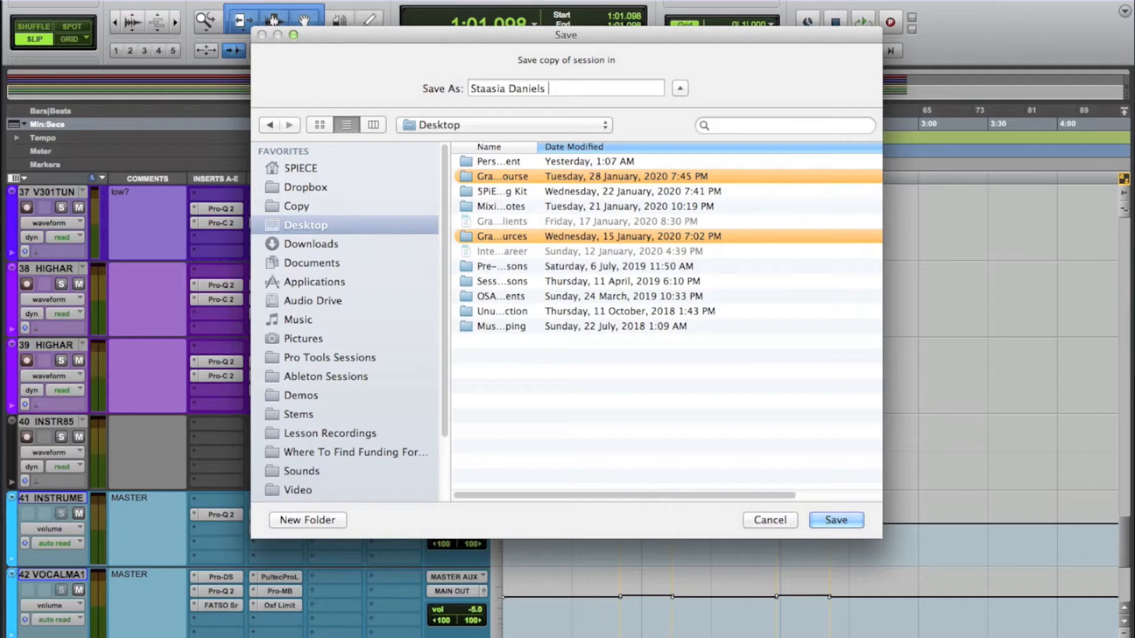
text(– Vulnerable ()
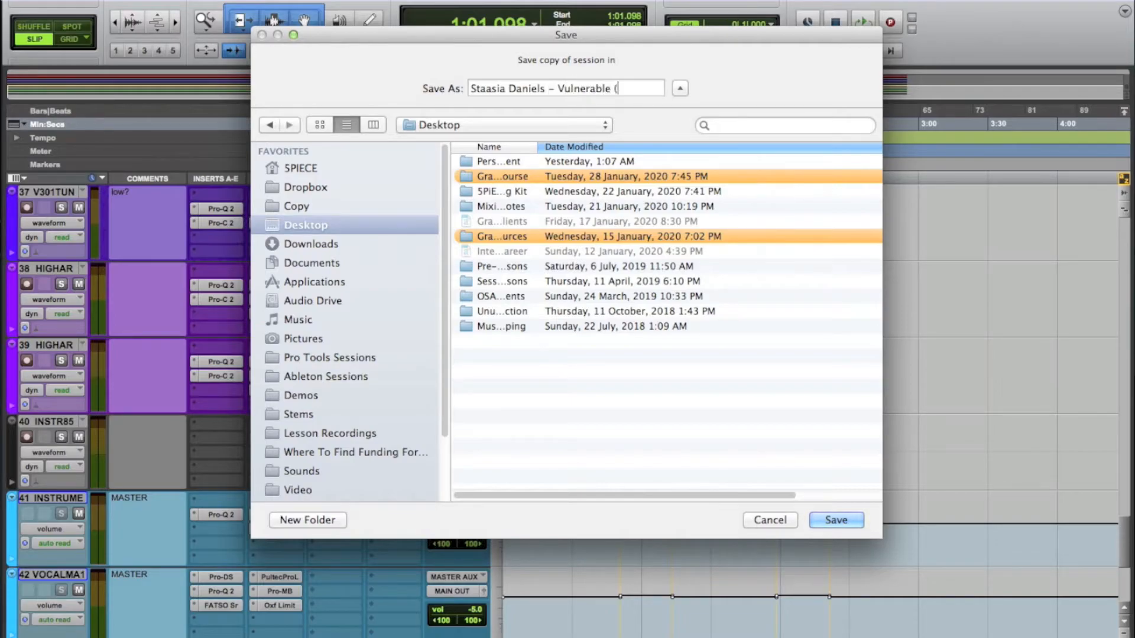
text(Master))
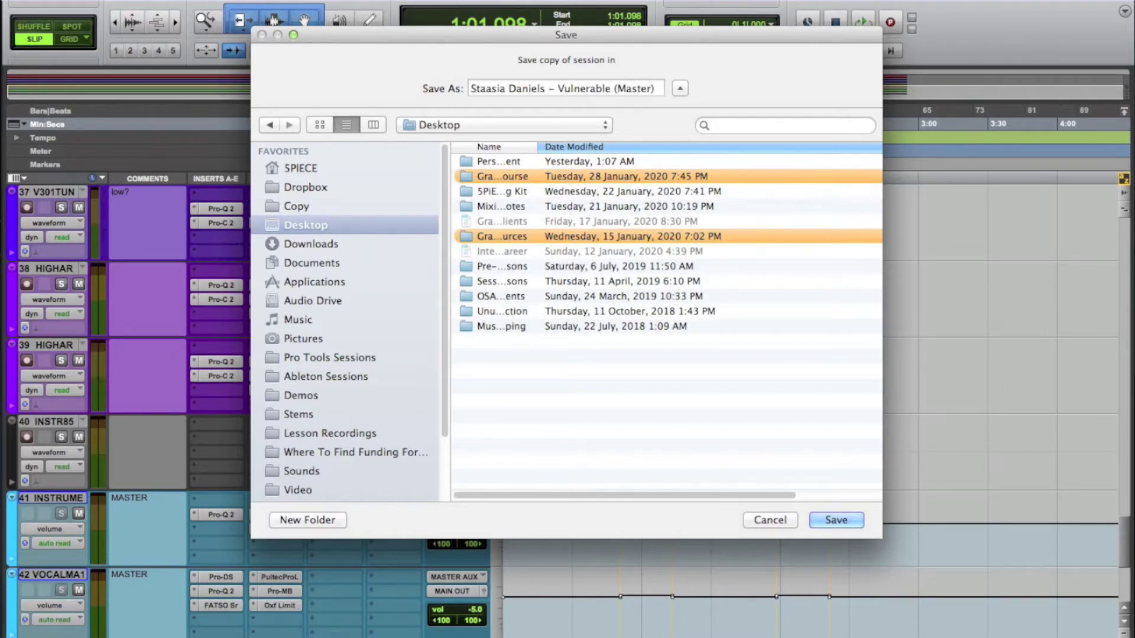
click(834, 520)
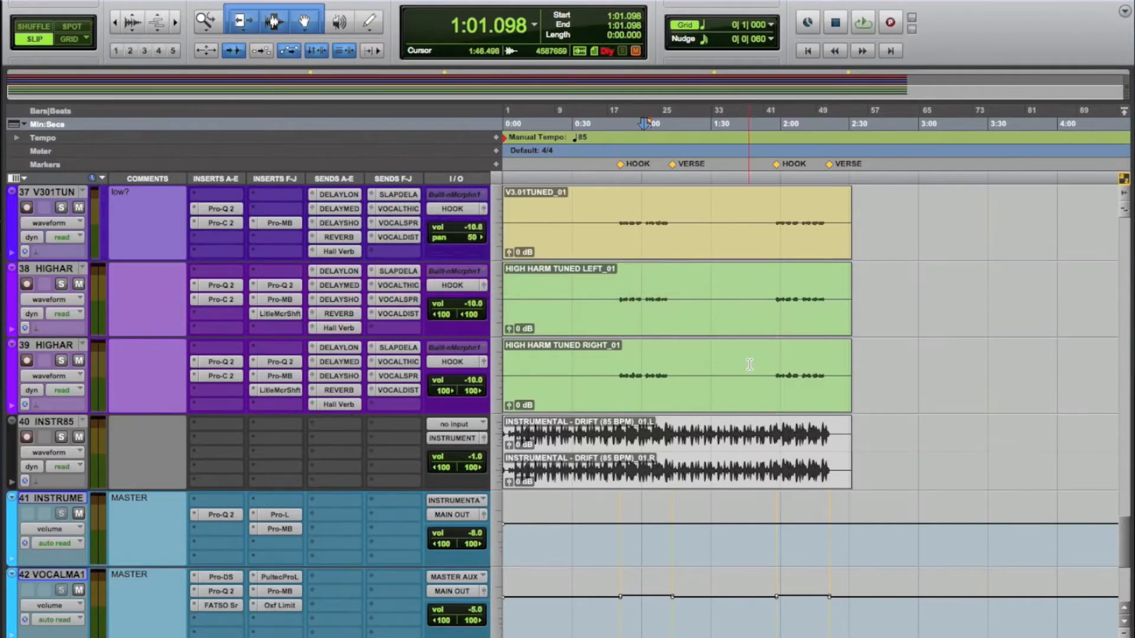
scroll(up, 3)
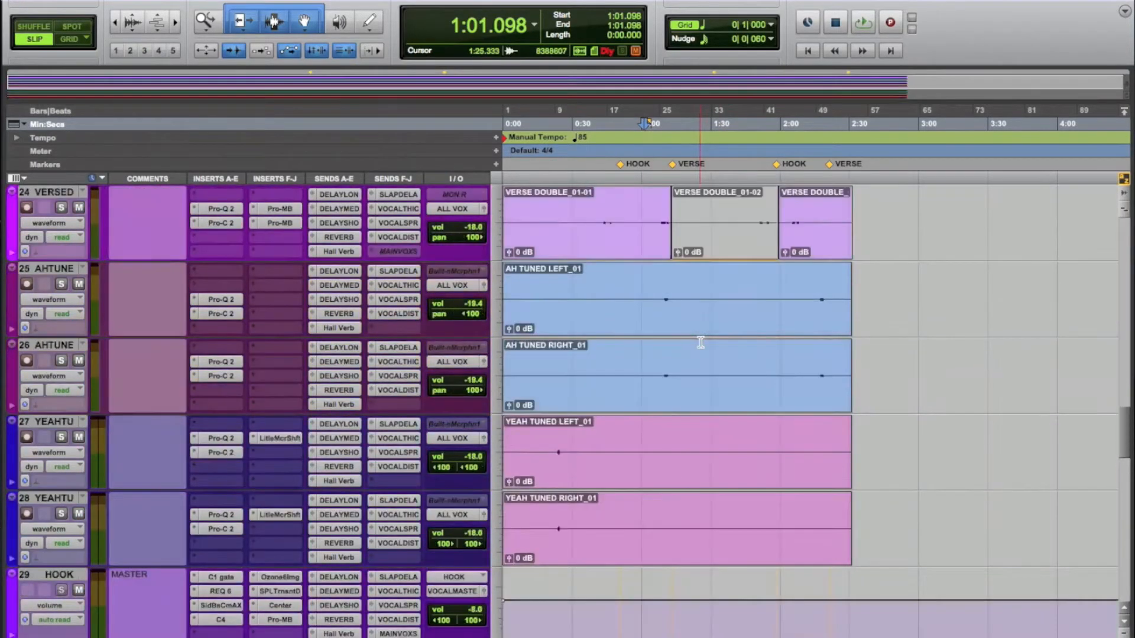
scroll(up, 3)
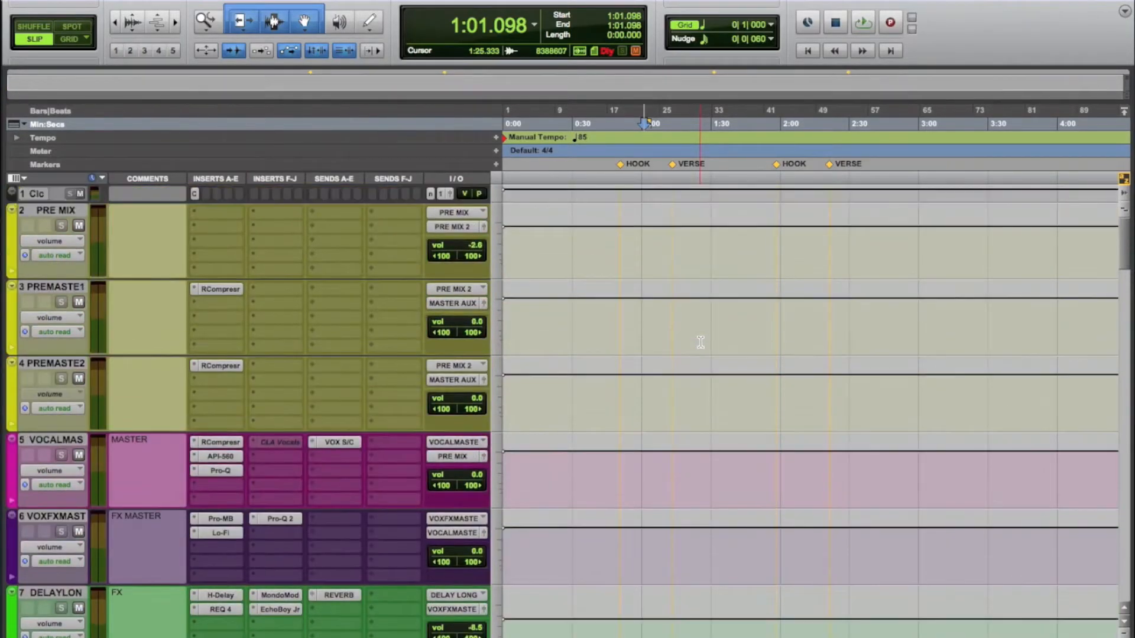
scroll(down, 3)
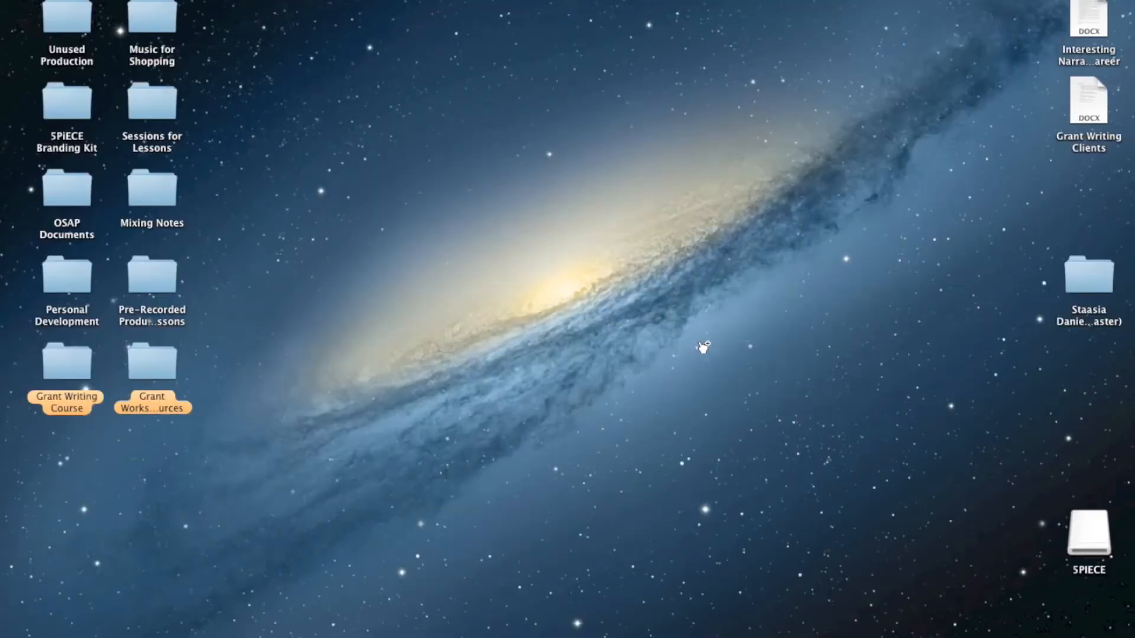
Open the Vulnerable (Master) session folder on the Desktop to check its contents.
click(1088, 277)
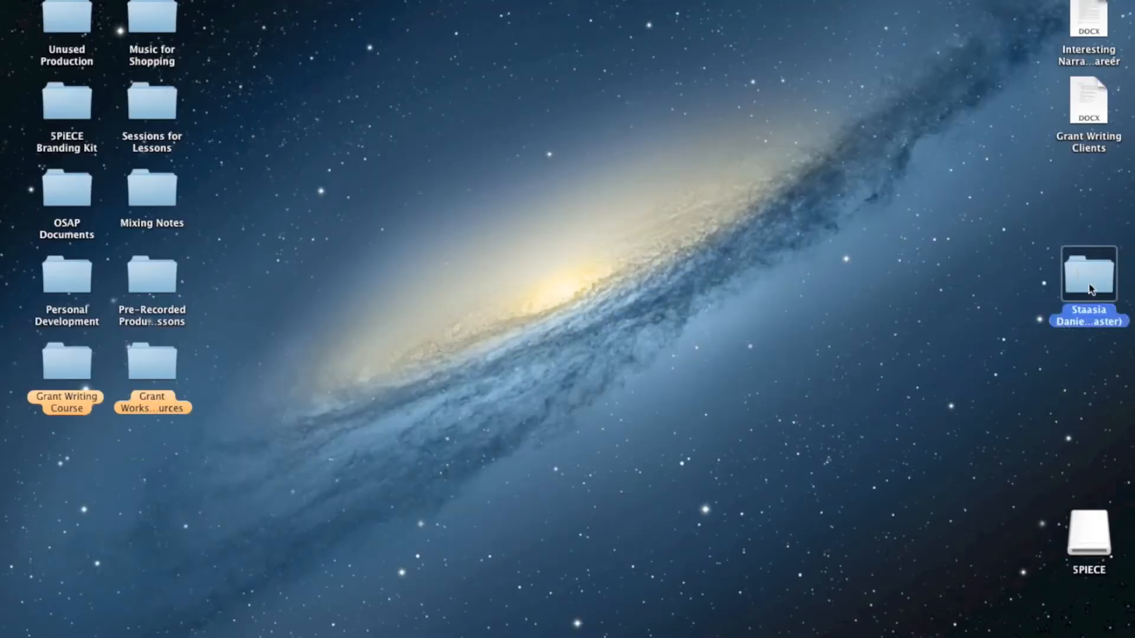
double_click(1087, 273)
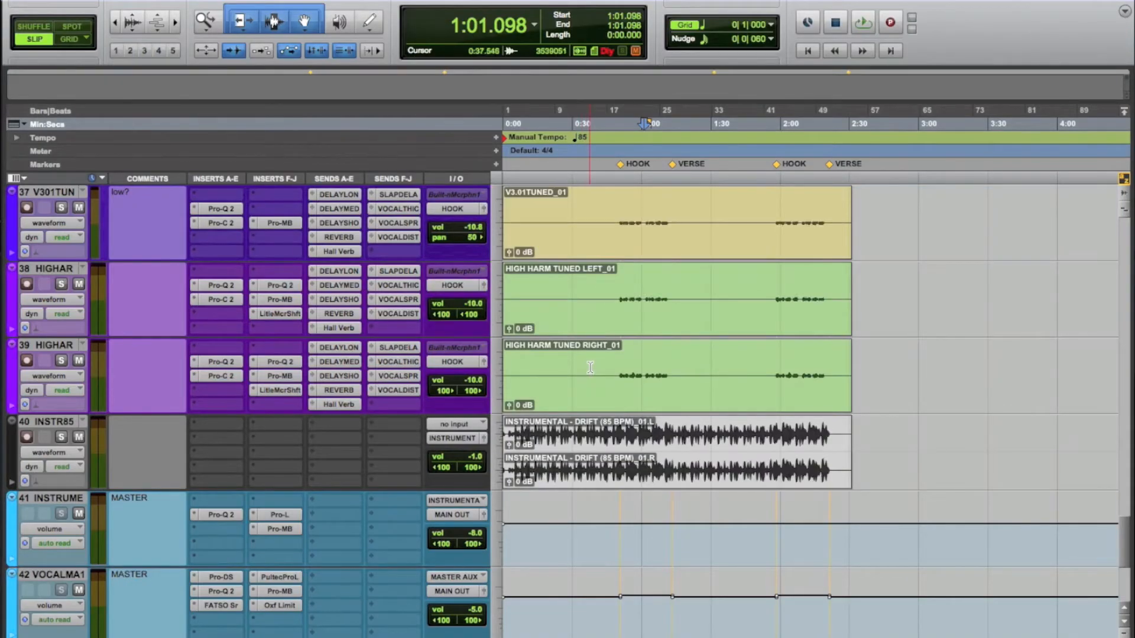
Save another session copy with audio files included, confirming the copy settings.
scroll(up, 3)
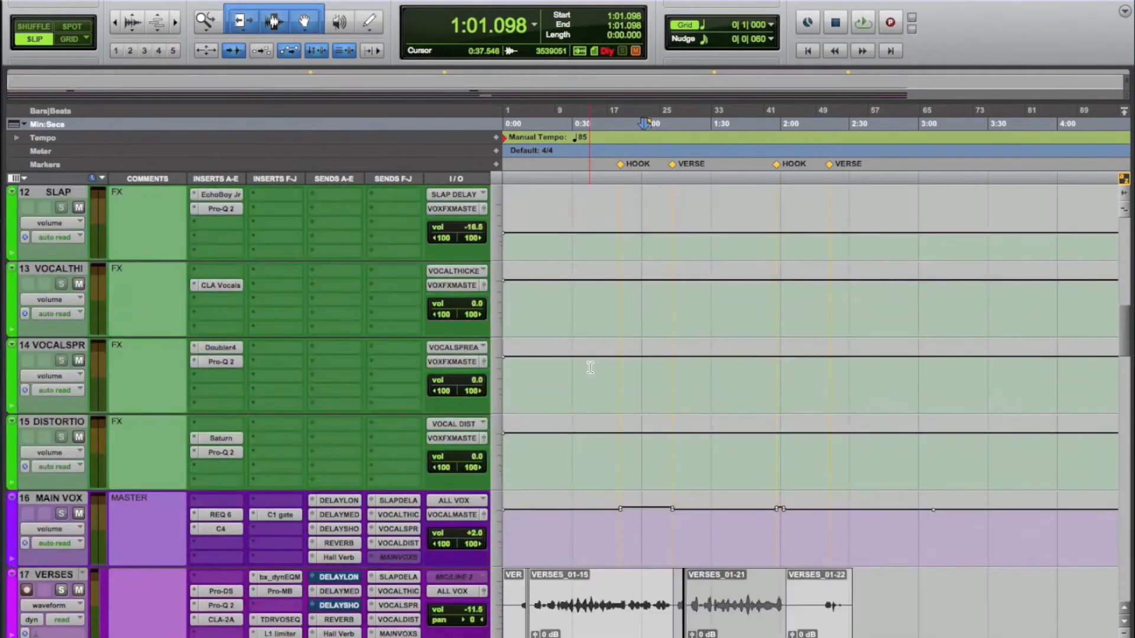
scroll(up, 3)
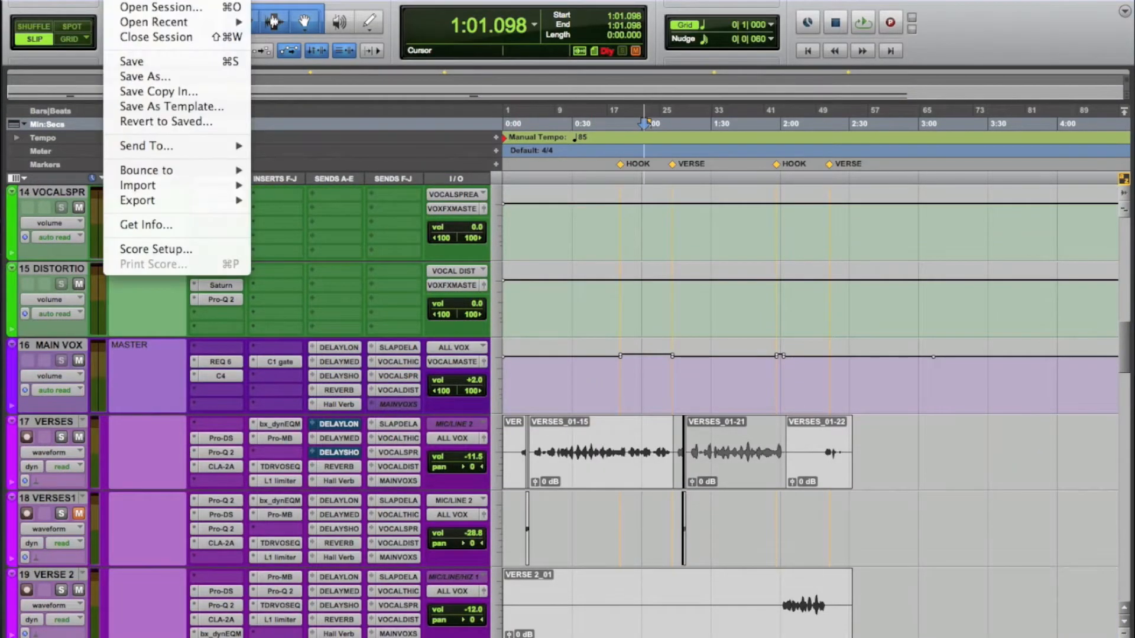
click(158, 91)
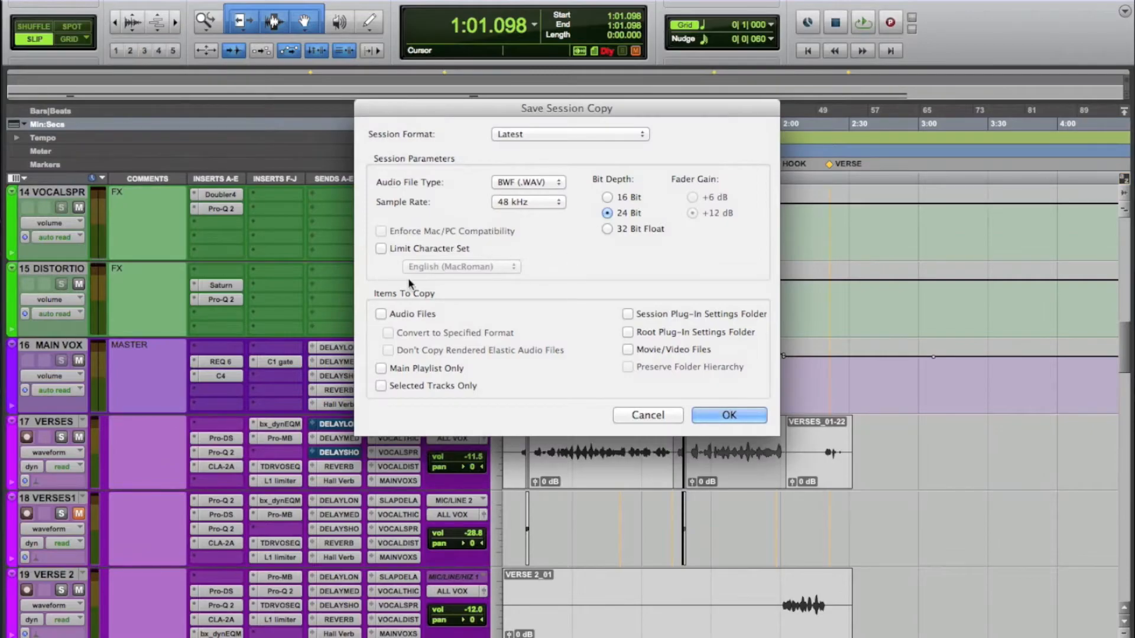
click(728, 415)
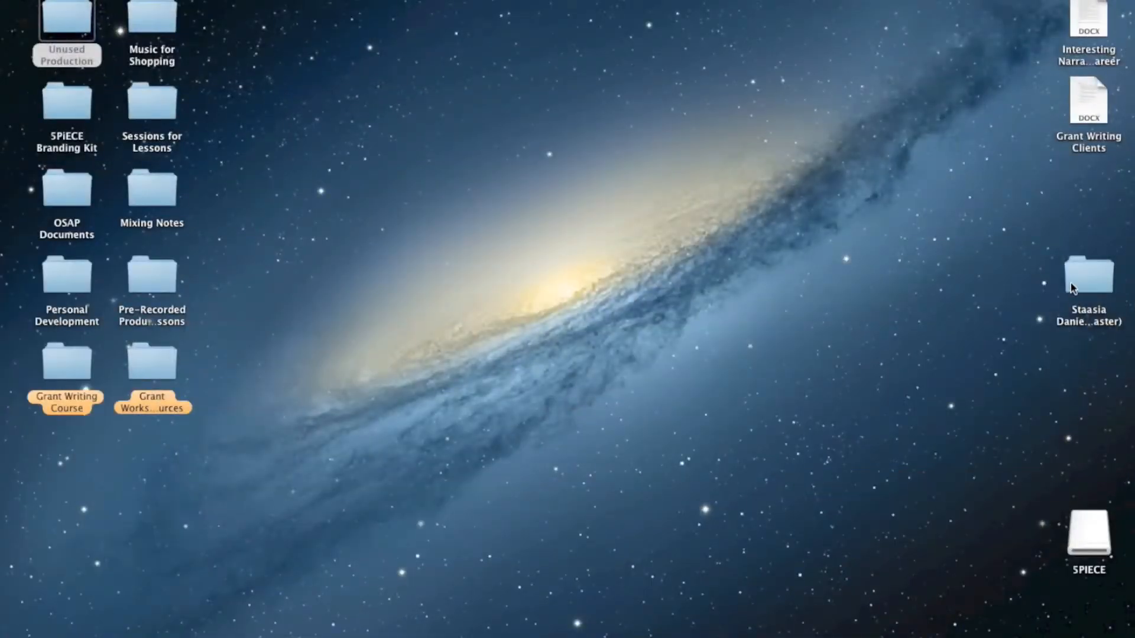
Compress the Vulnerable (Master) folder into a zip on the Desktop and select it.
right_click(1088, 273)
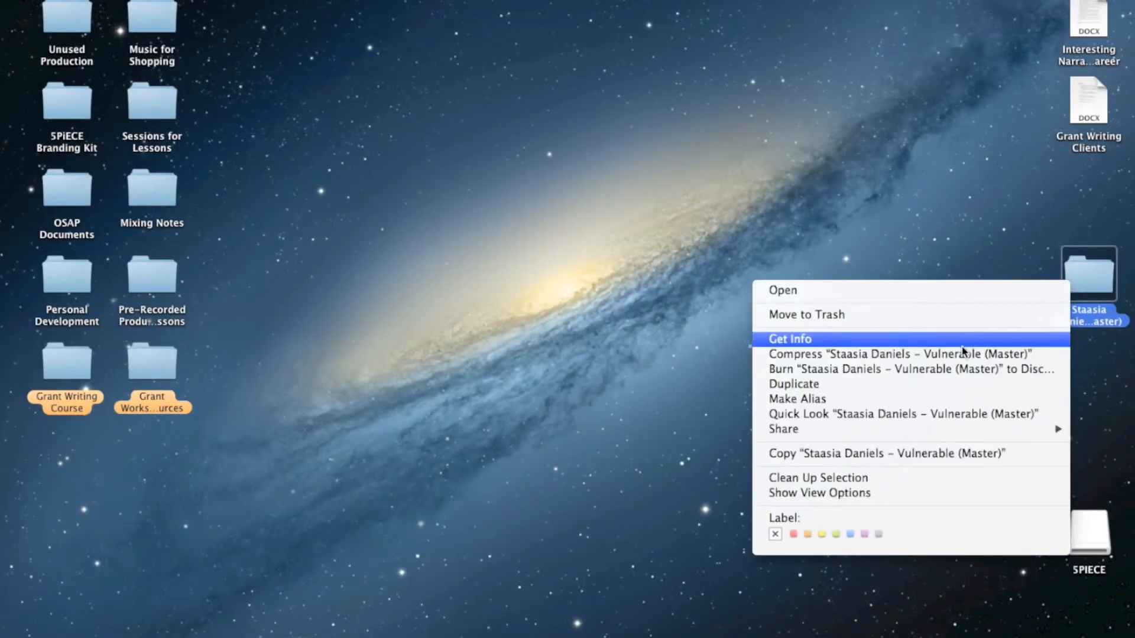
click(910, 354)
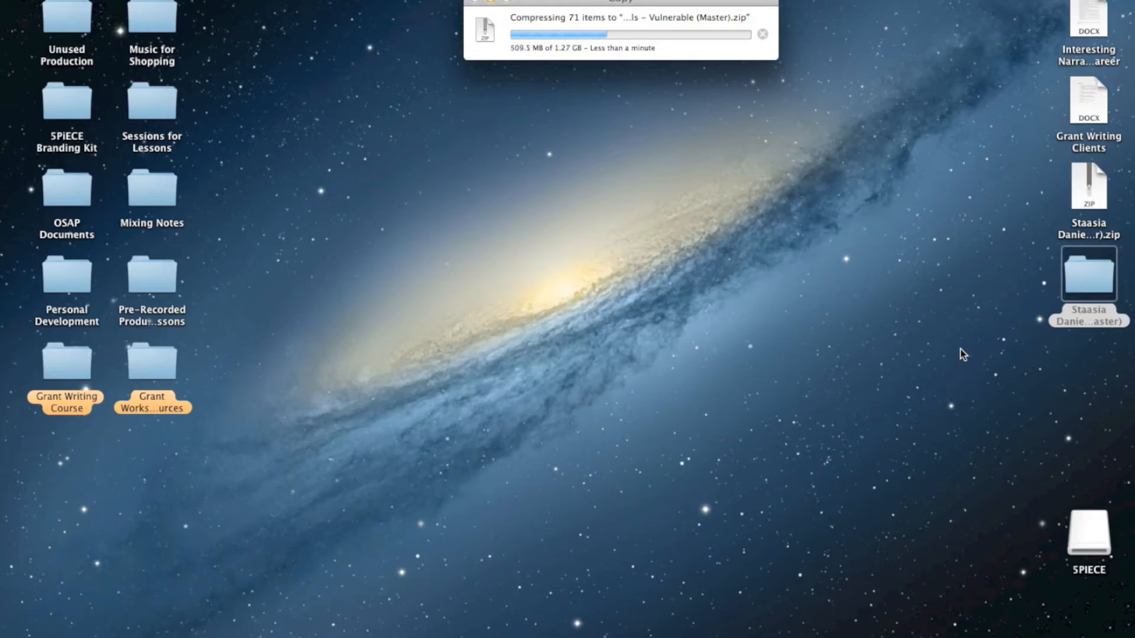
mouse_move(1103, 170)
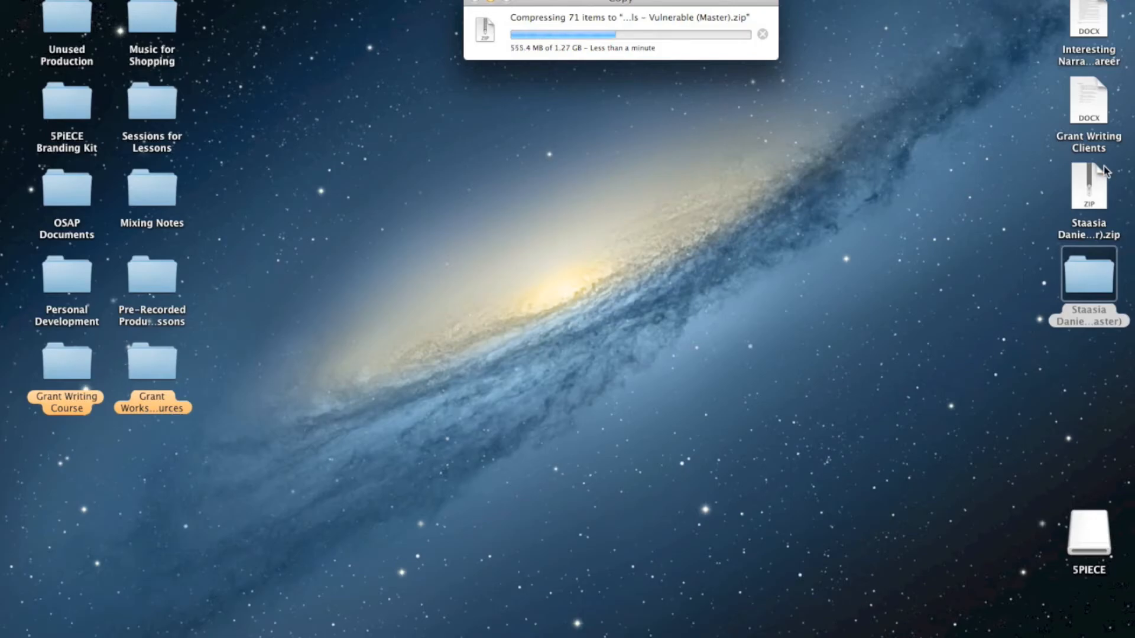
click(1088, 185)
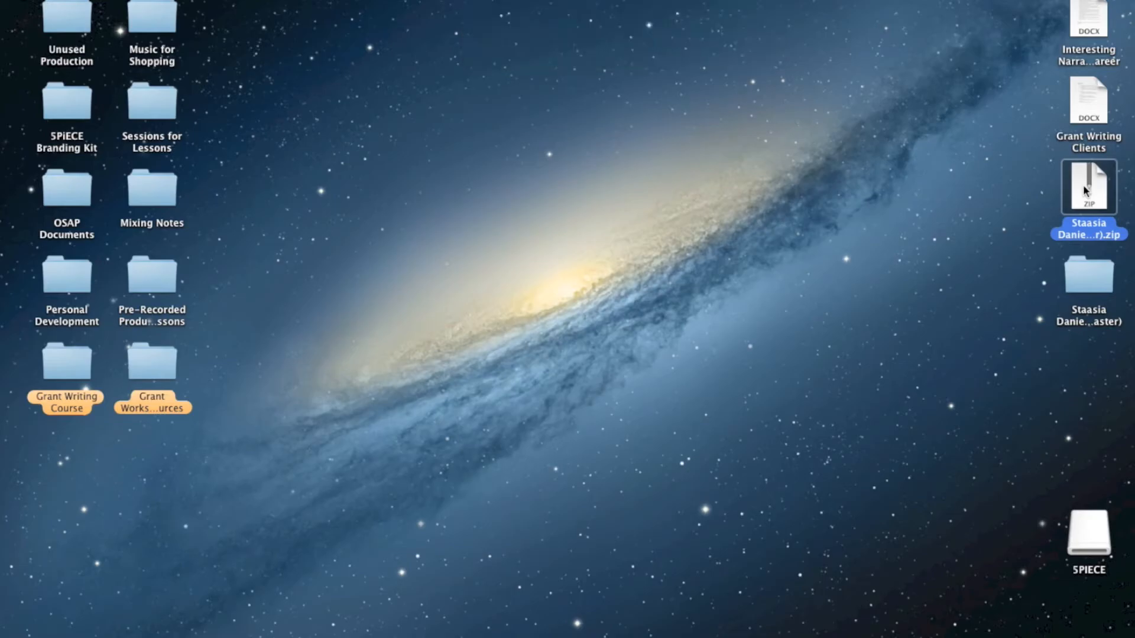
mouse_move(565, 630)
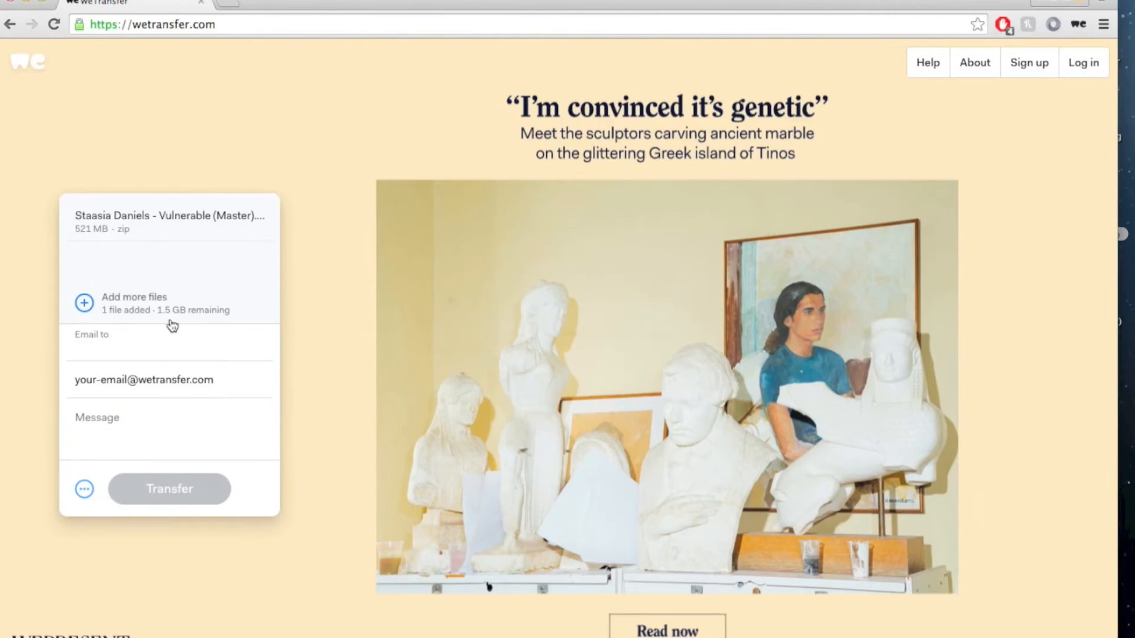
text(person)
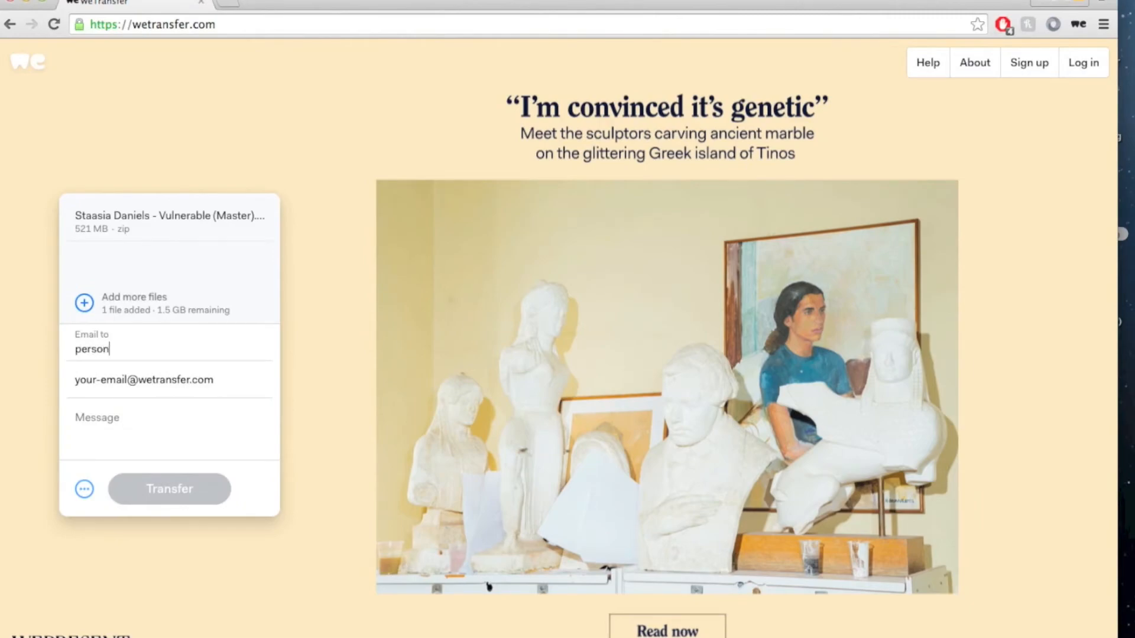
text(@email.com)
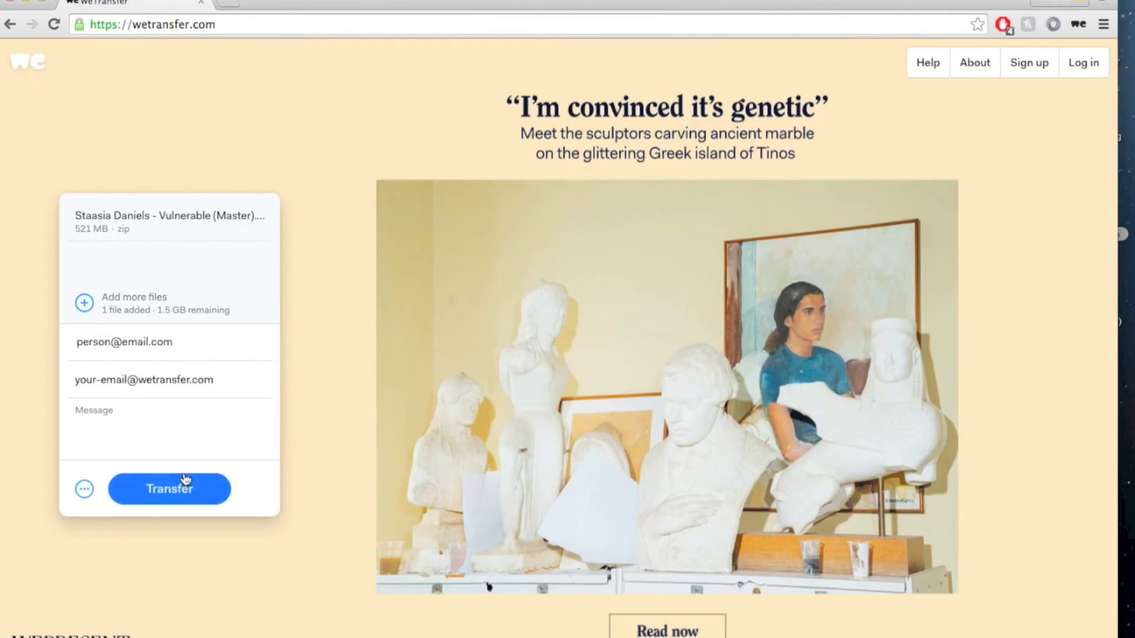
mouse_move(210, 440)
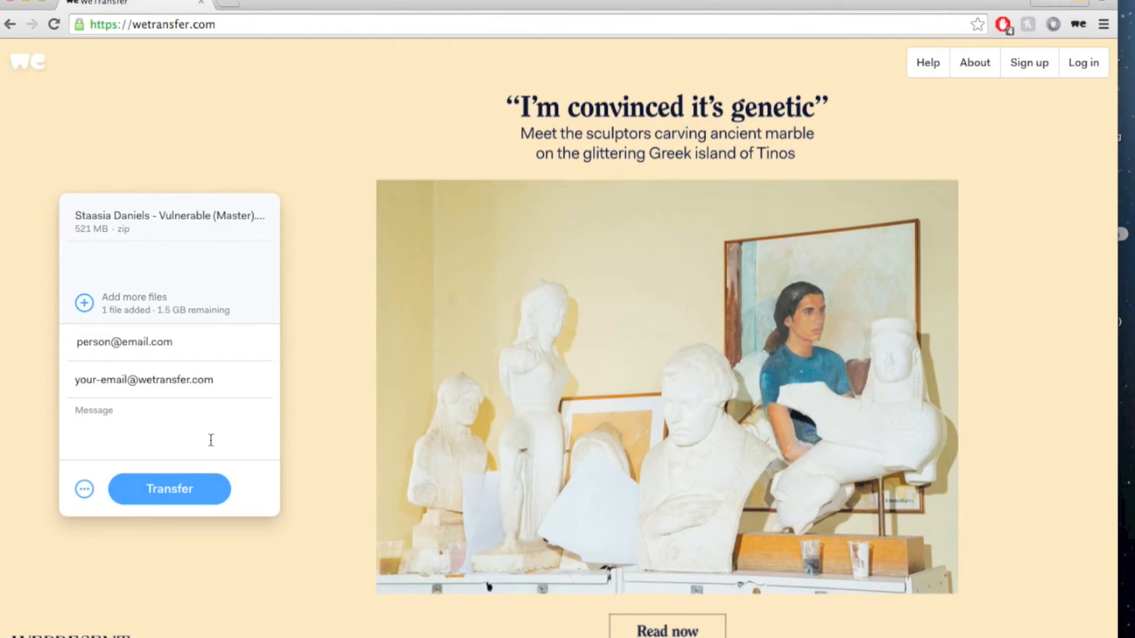